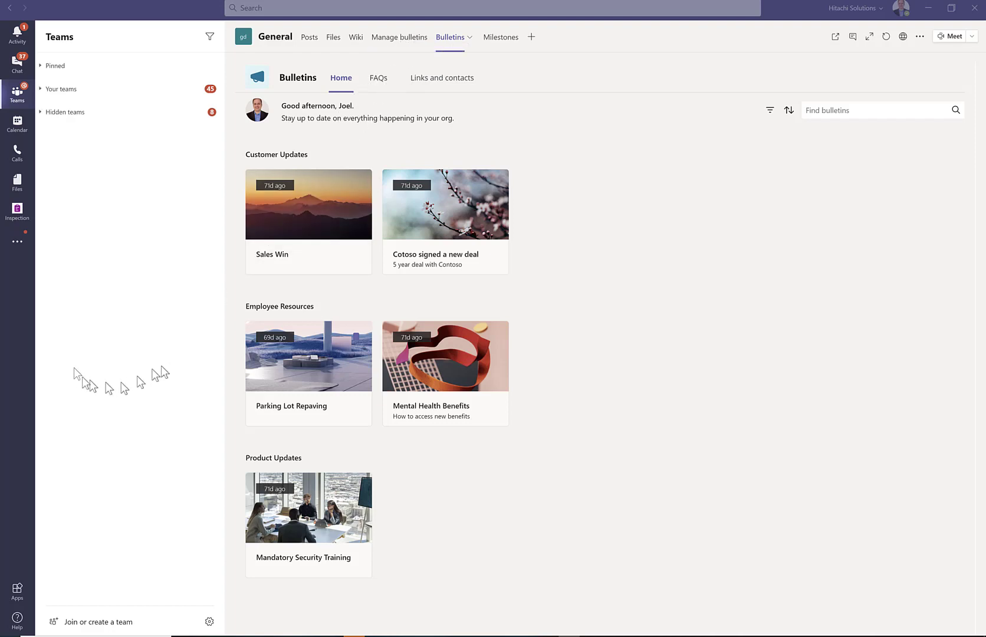
pyautogui.moveTo(17, 243)
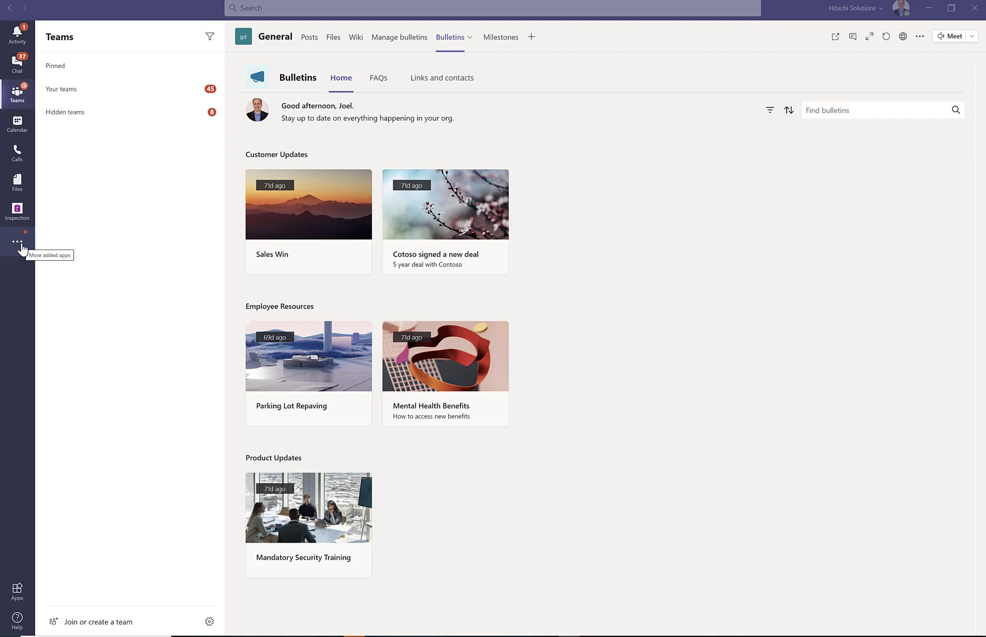
# - Show the added-apps flyout listing Planner, Power Apps and Approvals
pyautogui.click(17, 242)
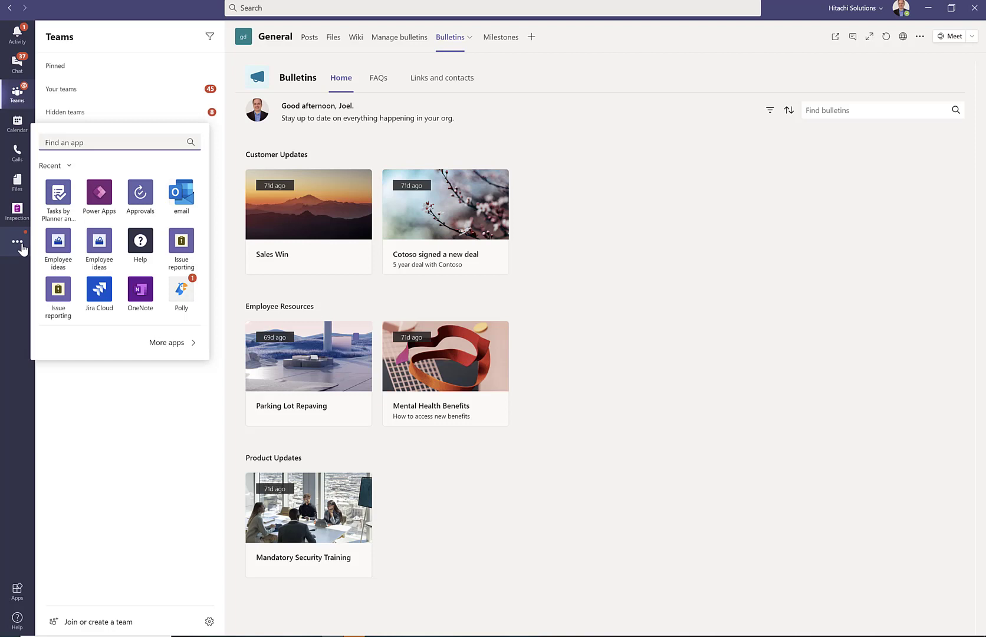
# - Open Power Apps and list groundhog day's installed apps, including Bulletins and Milestones
pyautogui.click(99, 191)
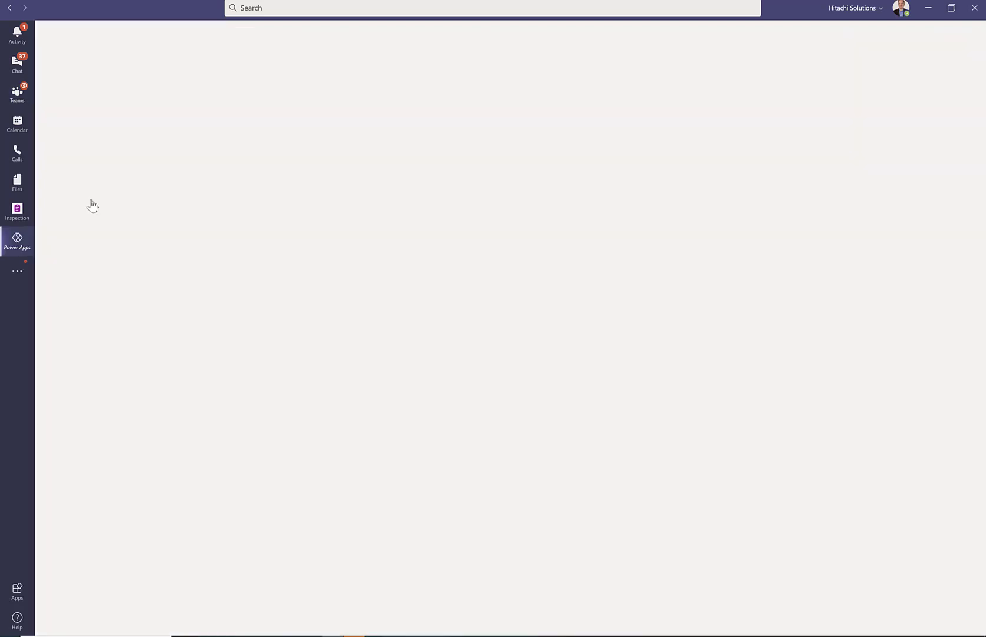
pyautogui.click(17, 240)
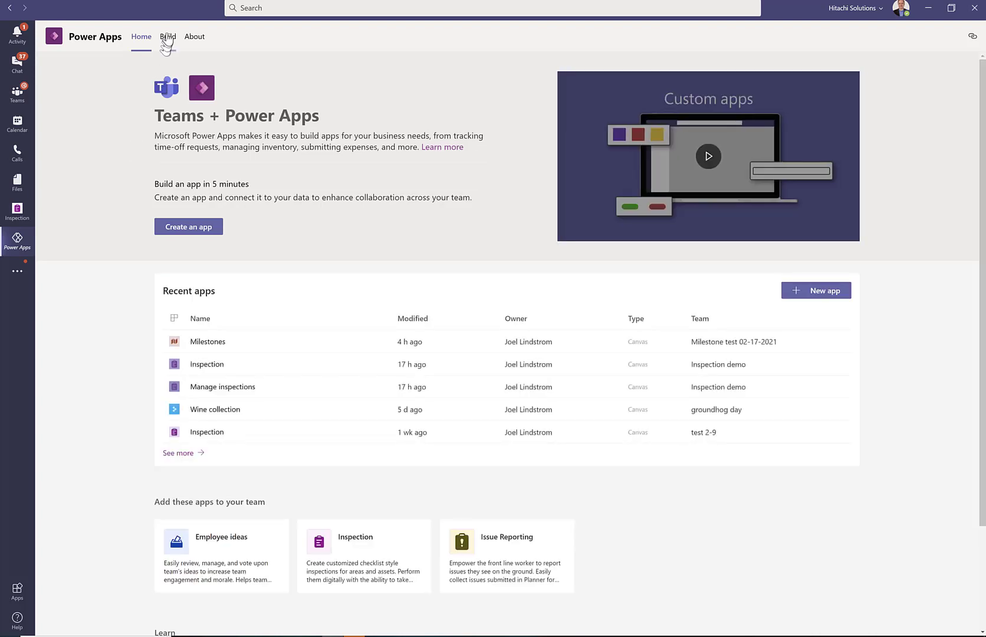
pyautogui.moveTo(196, 464)
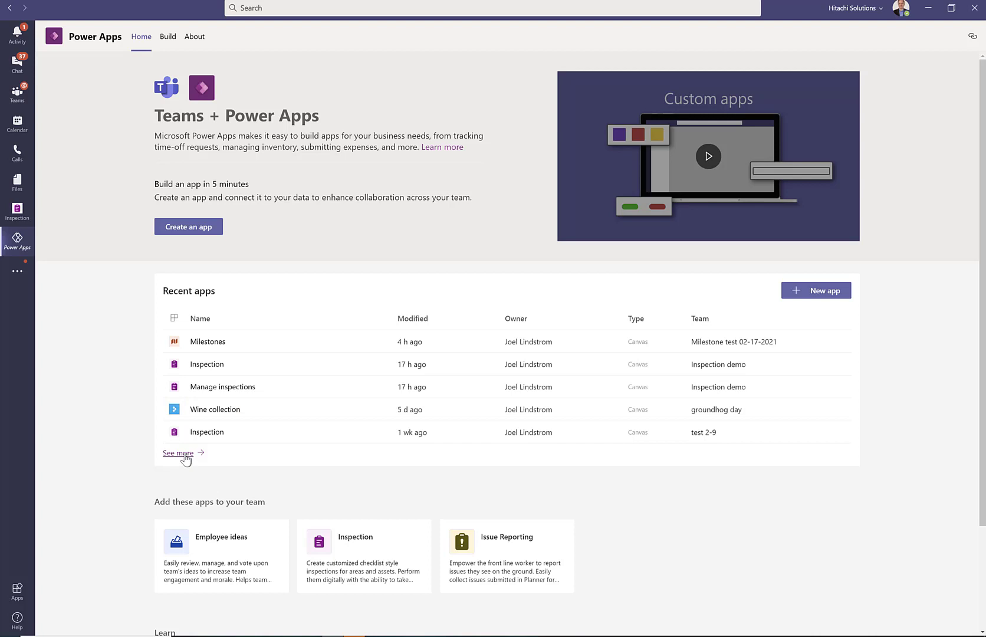
pyautogui.click(168, 36)
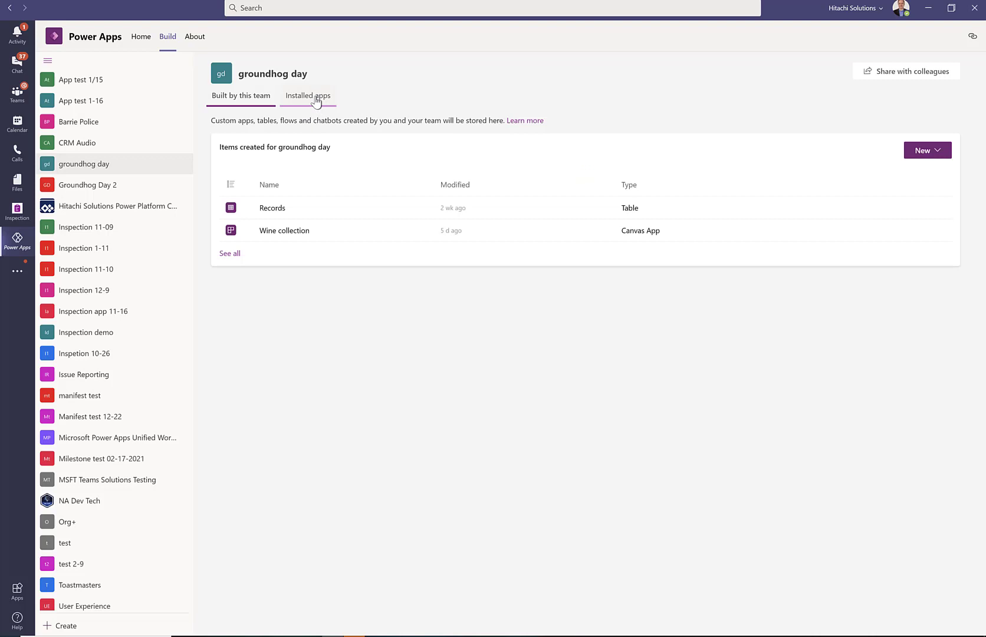
pyautogui.moveTo(322, 103)
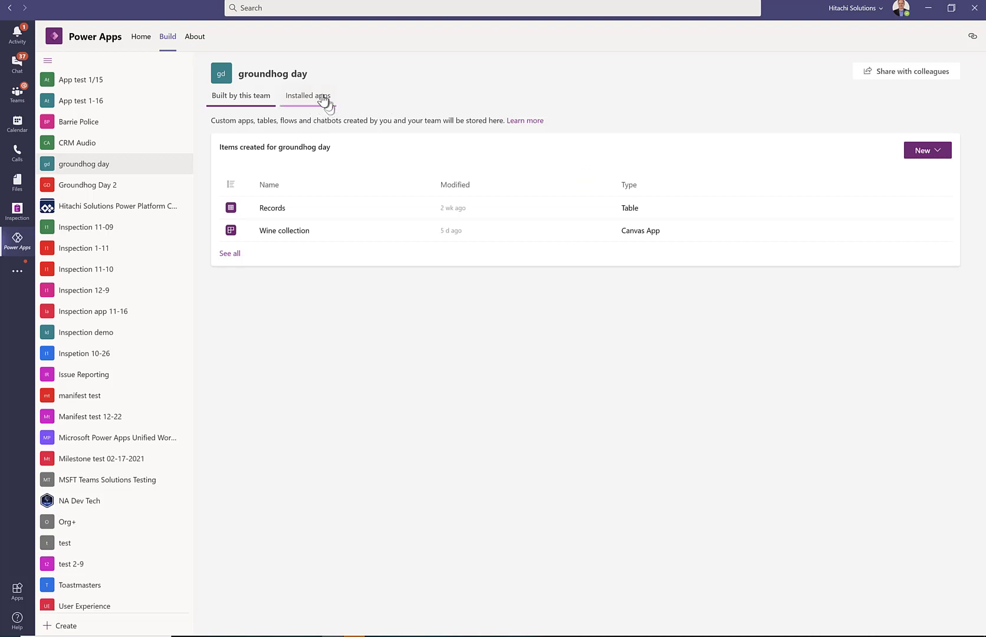
pyautogui.click(308, 95)
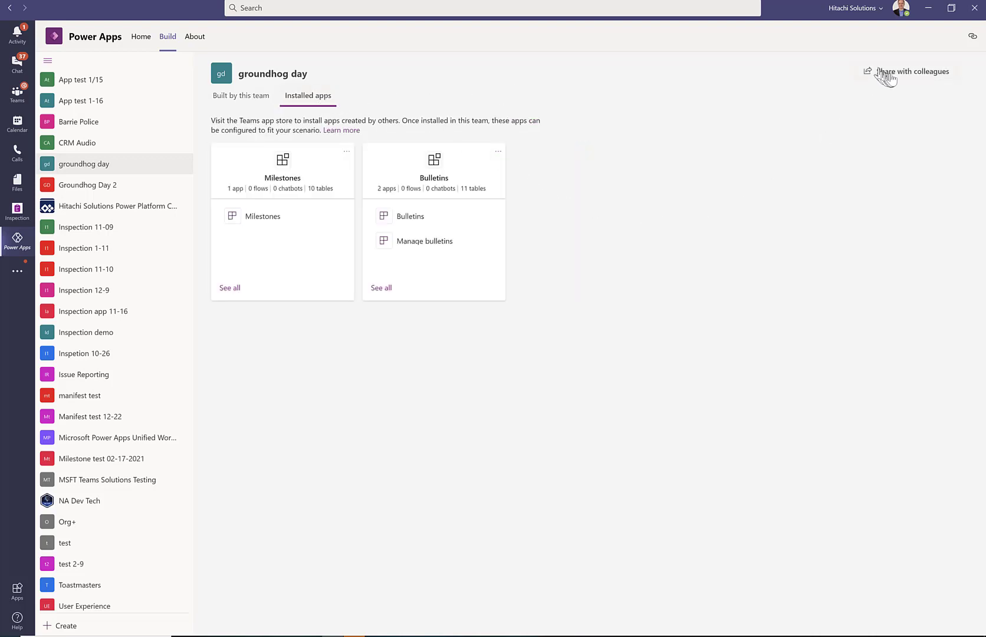
pyautogui.moveTo(893, 75)
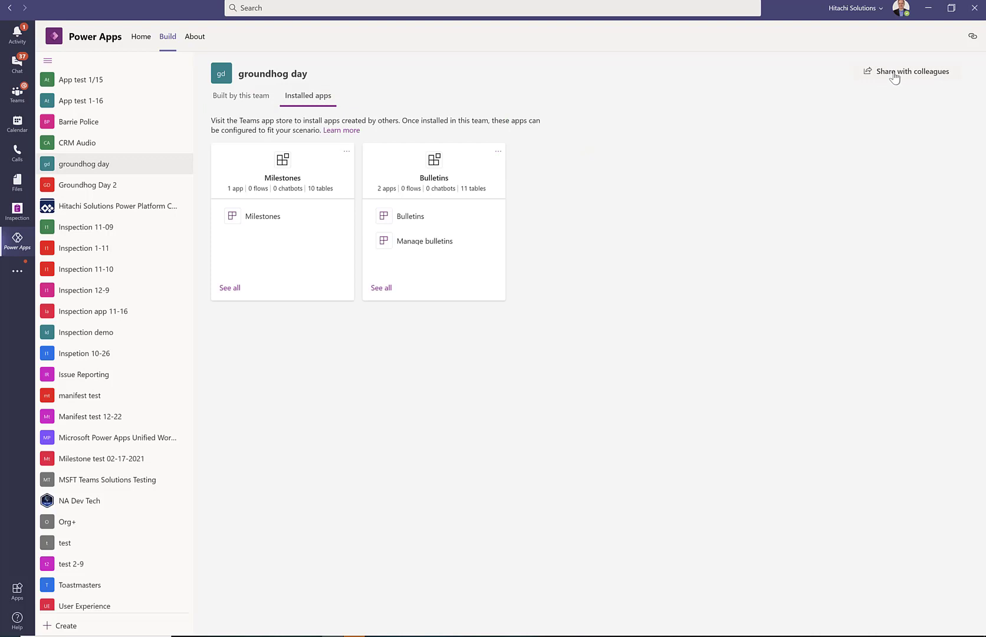
pyautogui.click(910, 71)
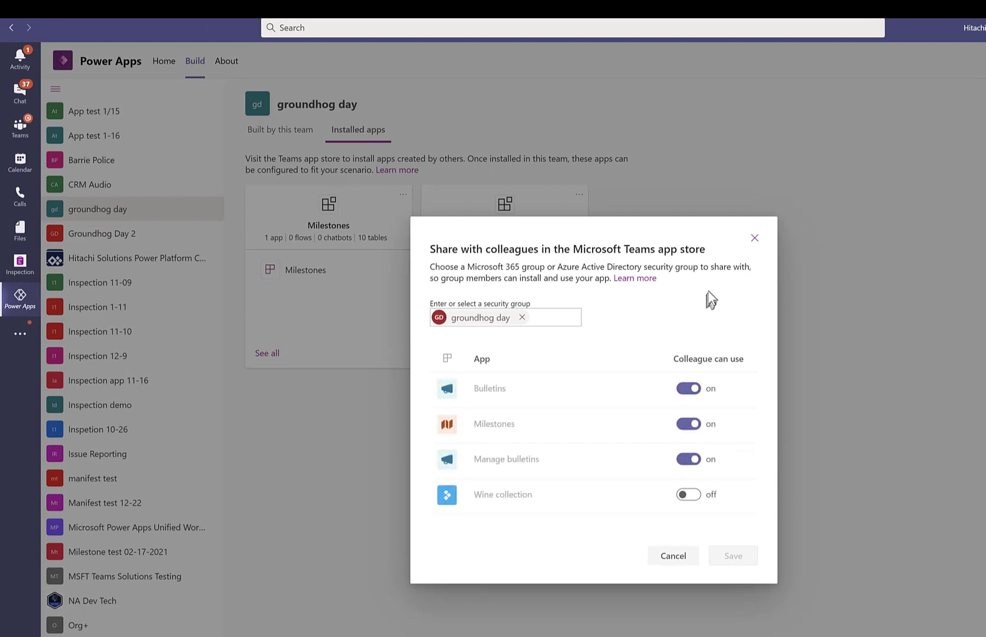
pyautogui.moveTo(648, 498)
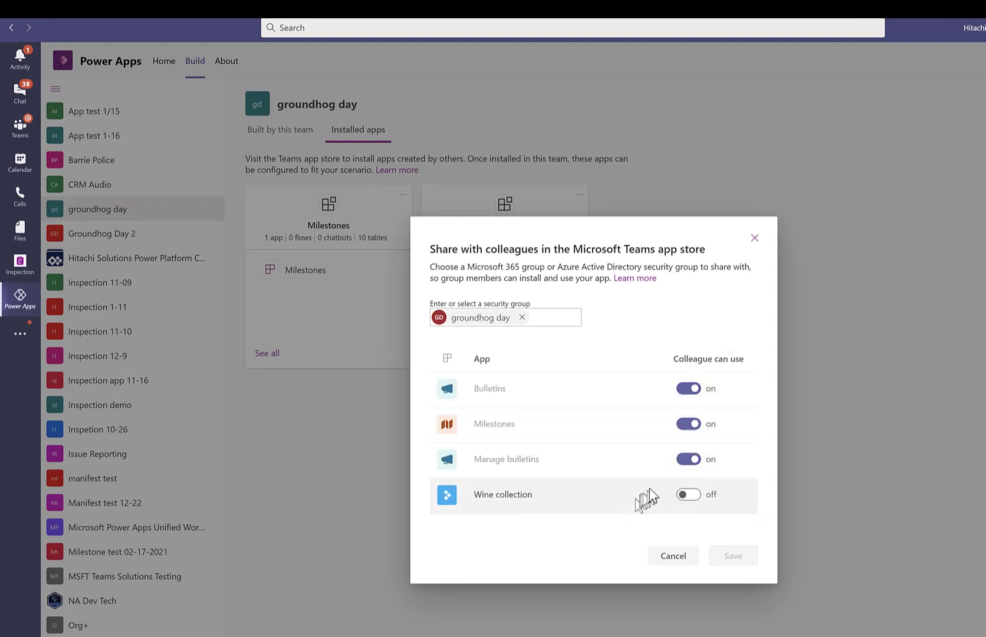
# - Turn off sharing for Manage bulletins and Milestones, keep Bulletins, and save
pyautogui.click(687, 459)
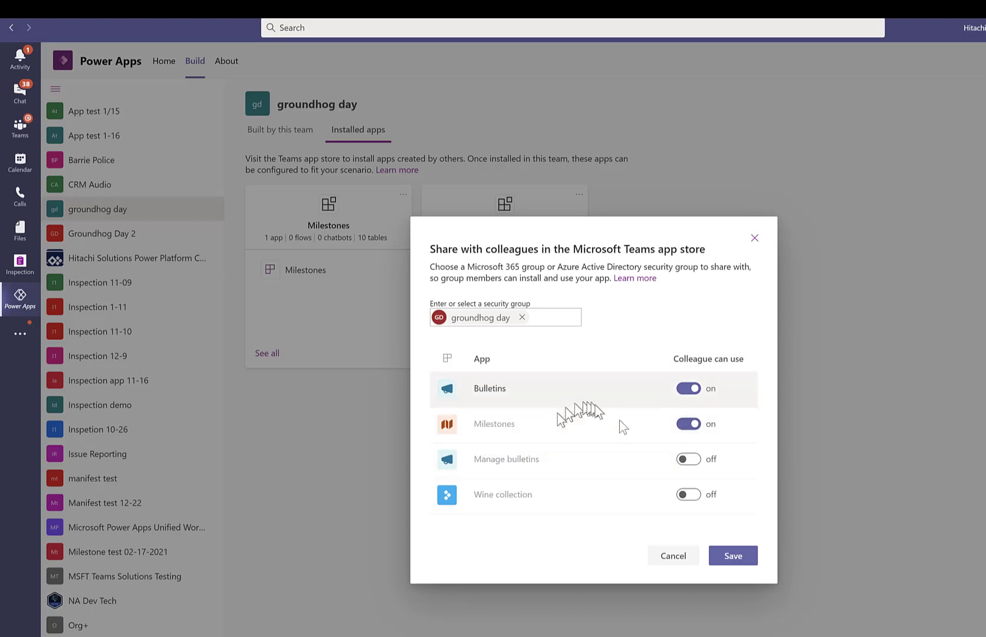
pyautogui.click(687, 423)
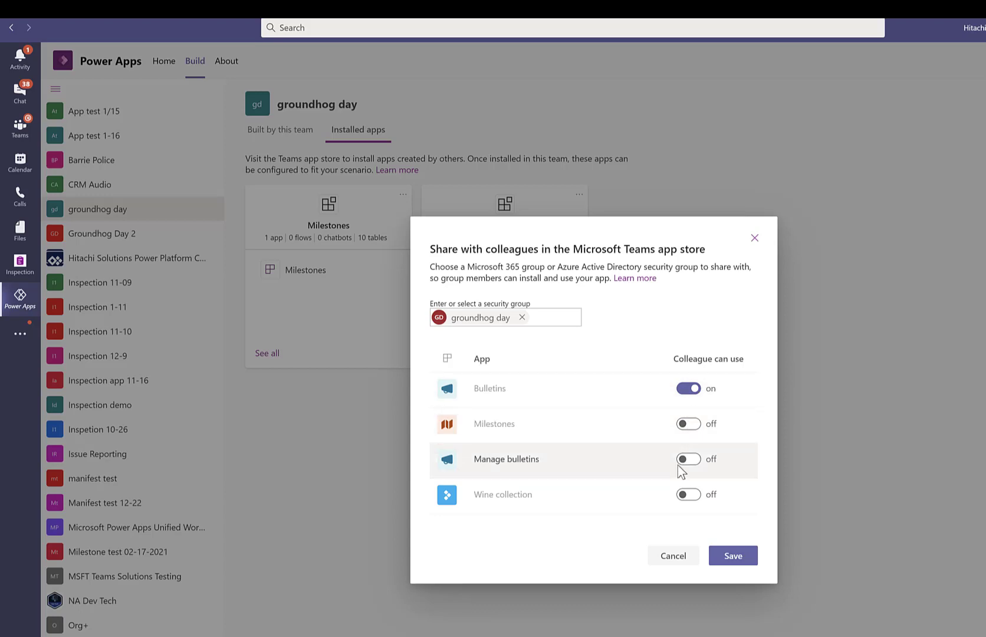
pyautogui.moveTo(701, 532)
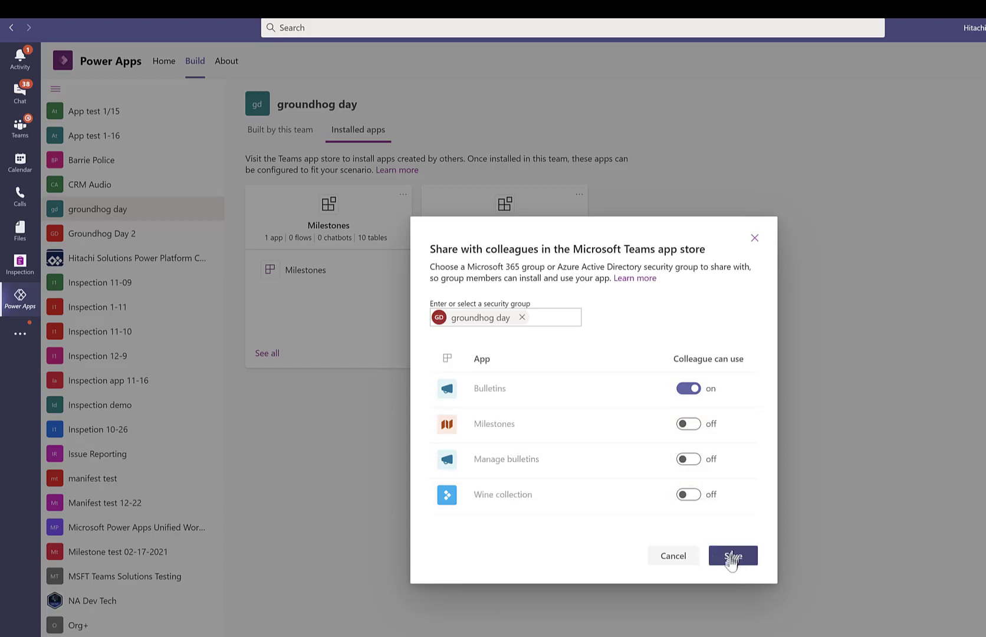
pyautogui.click(732, 556)
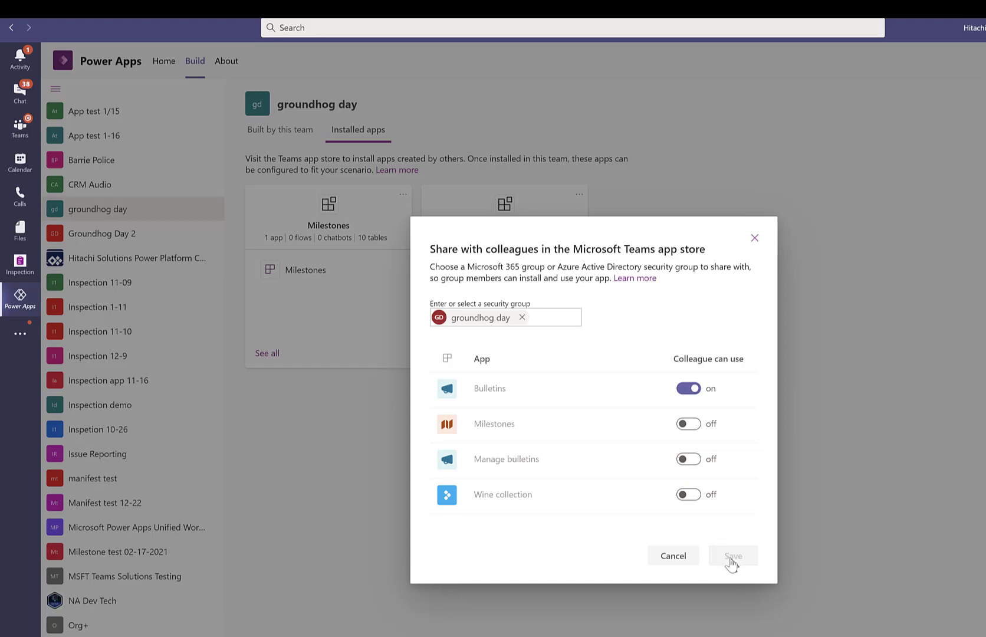
pyautogui.moveTo(730, 561)
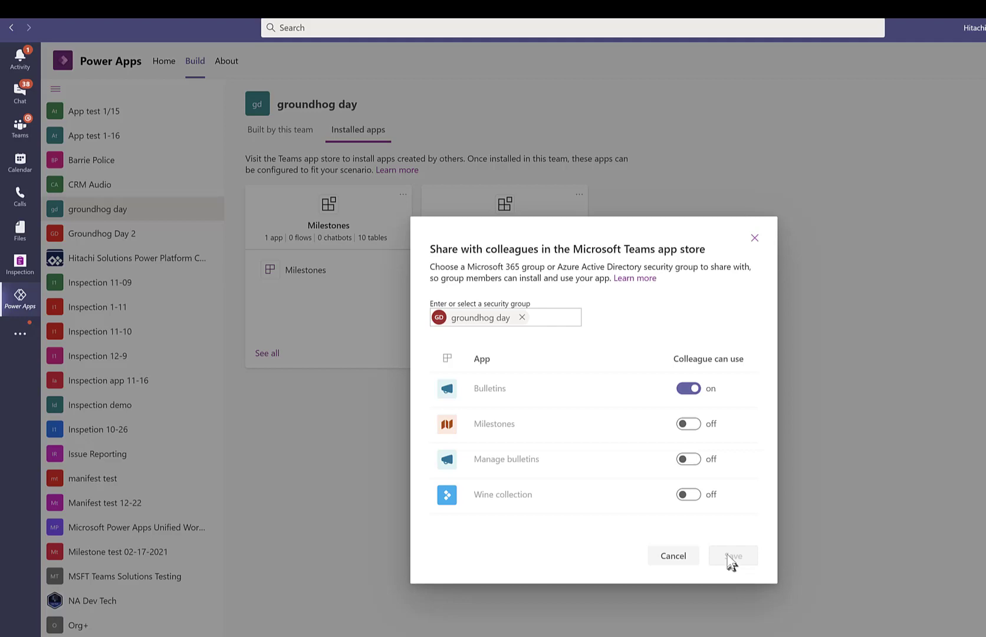
pyautogui.click(732, 555)
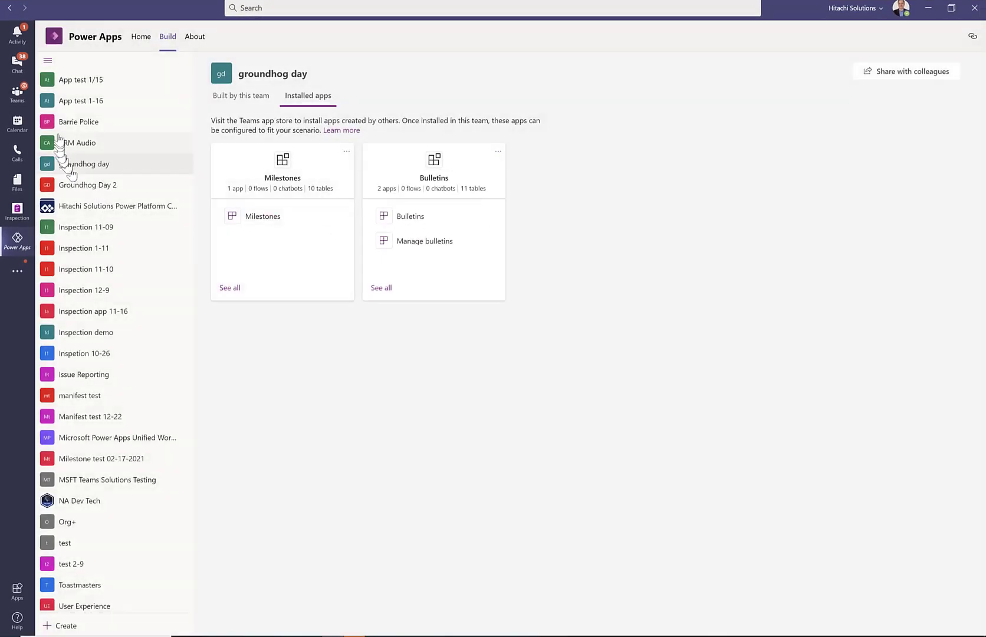
pyautogui.moveTo(17, 270)
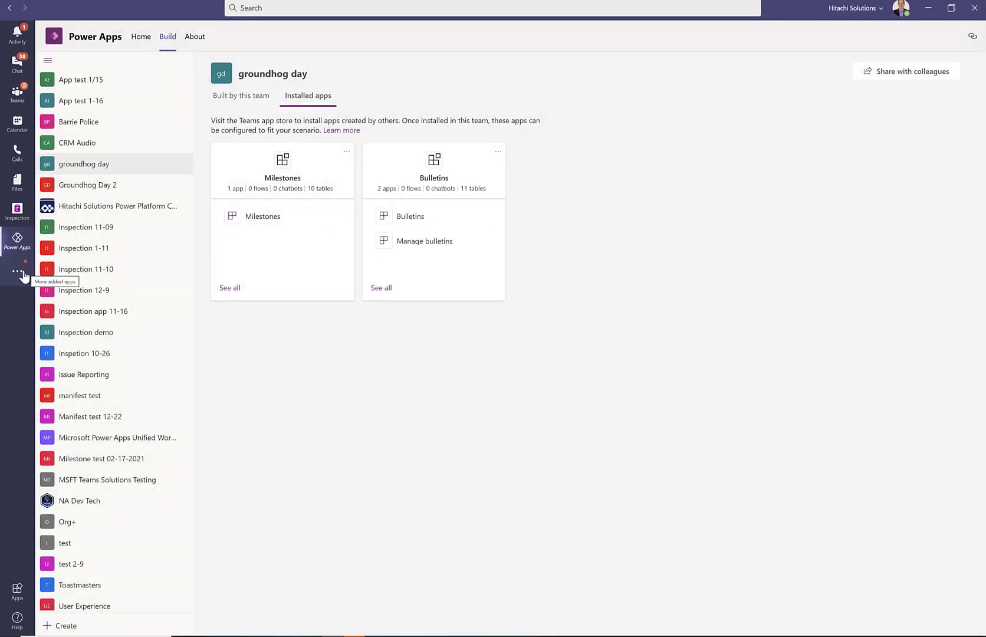
# - Open the Teams Apps store through the More added apps menu
pyautogui.click(17, 272)
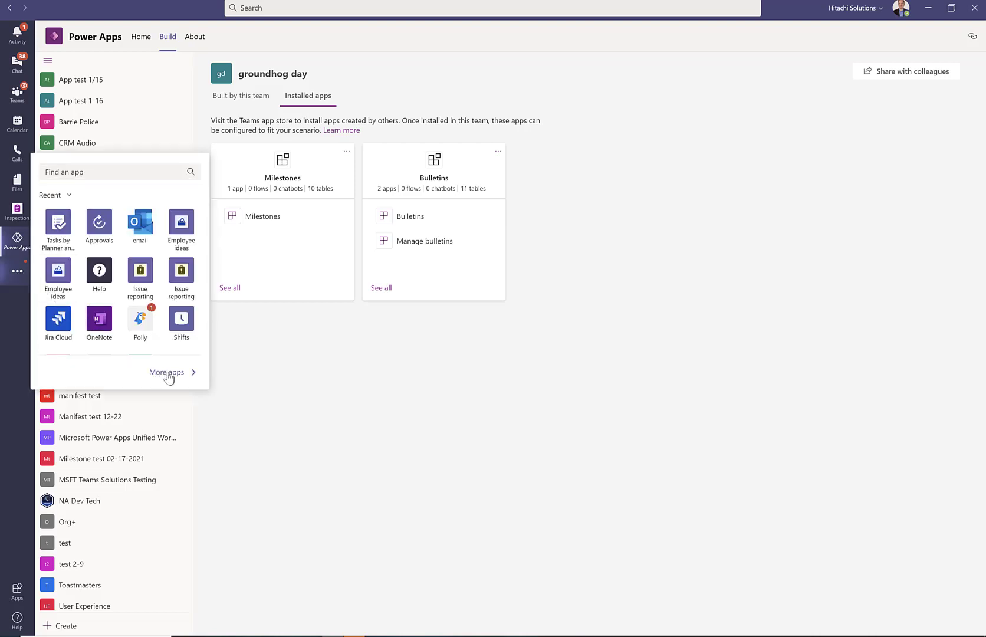
pyautogui.click(166, 372)
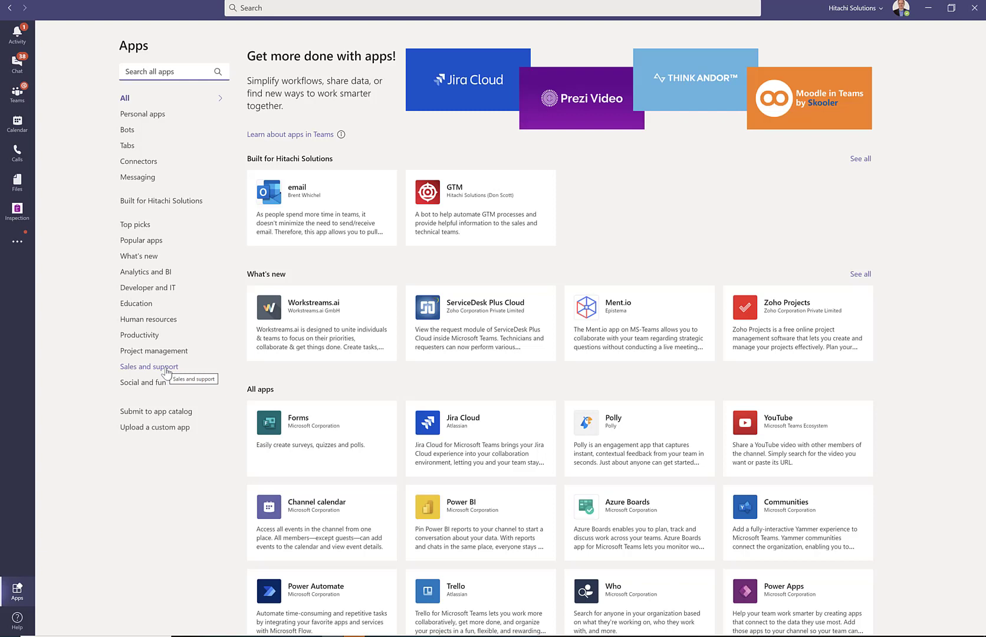
pyautogui.moveTo(134, 215)
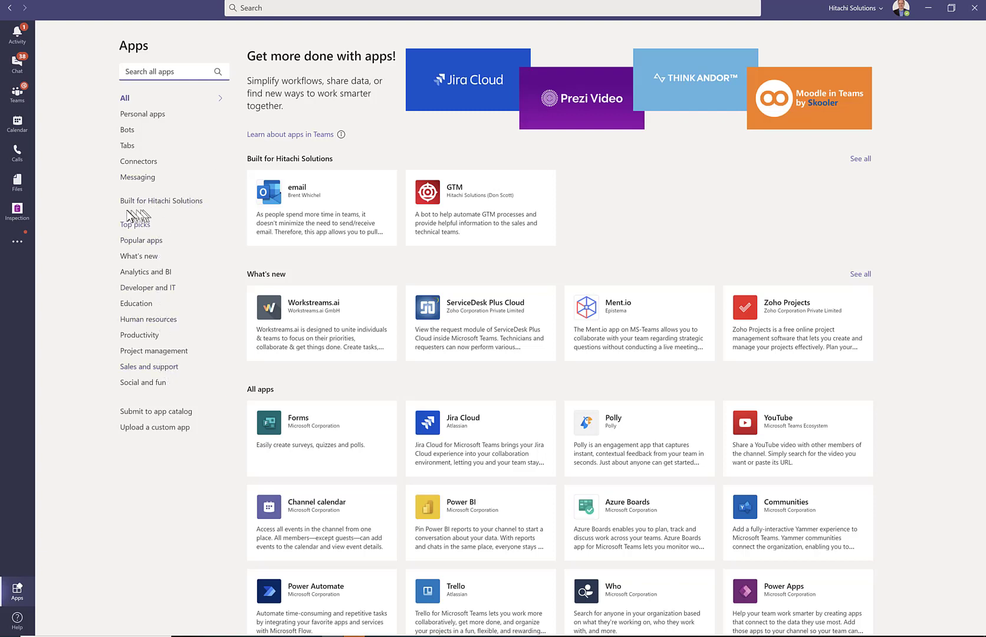
pyautogui.moveTo(161, 200)
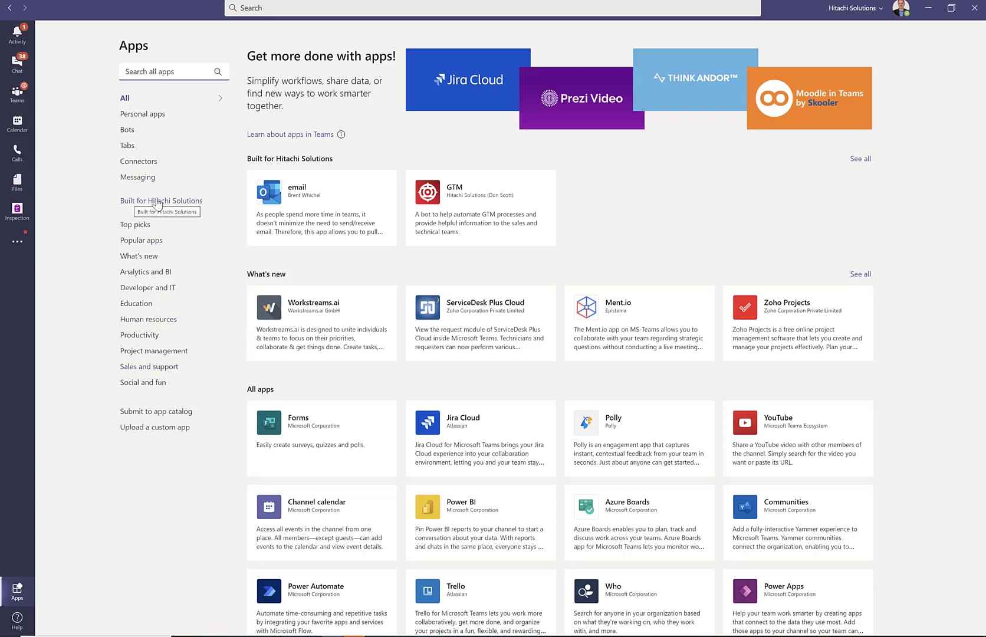
# - Open the Bulletins app from the Built for Hitachi Solutions colleague-built apps
pyautogui.click(161, 200)
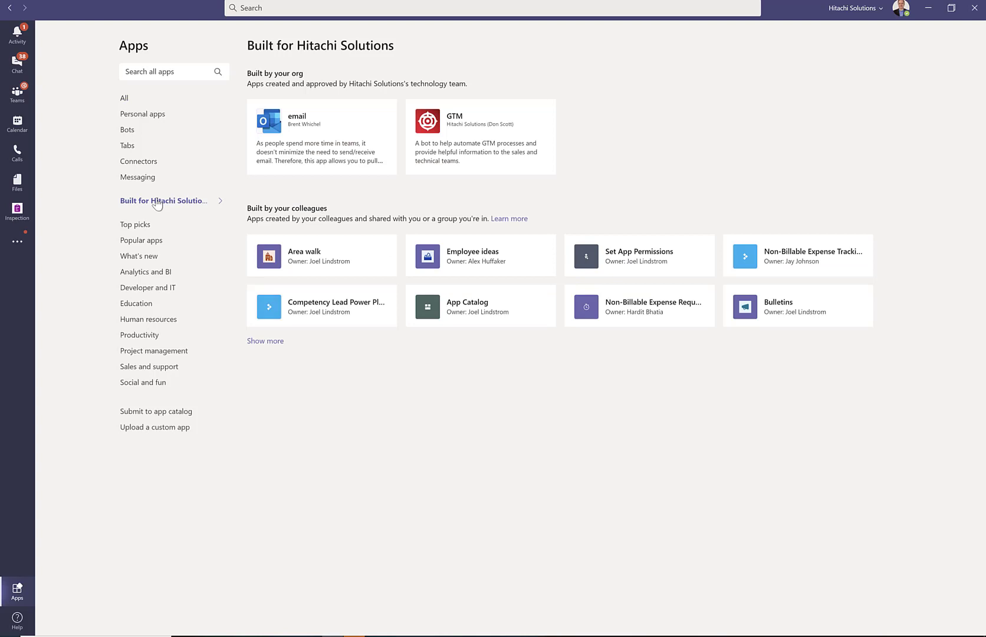
pyautogui.moveTo(481, 256)
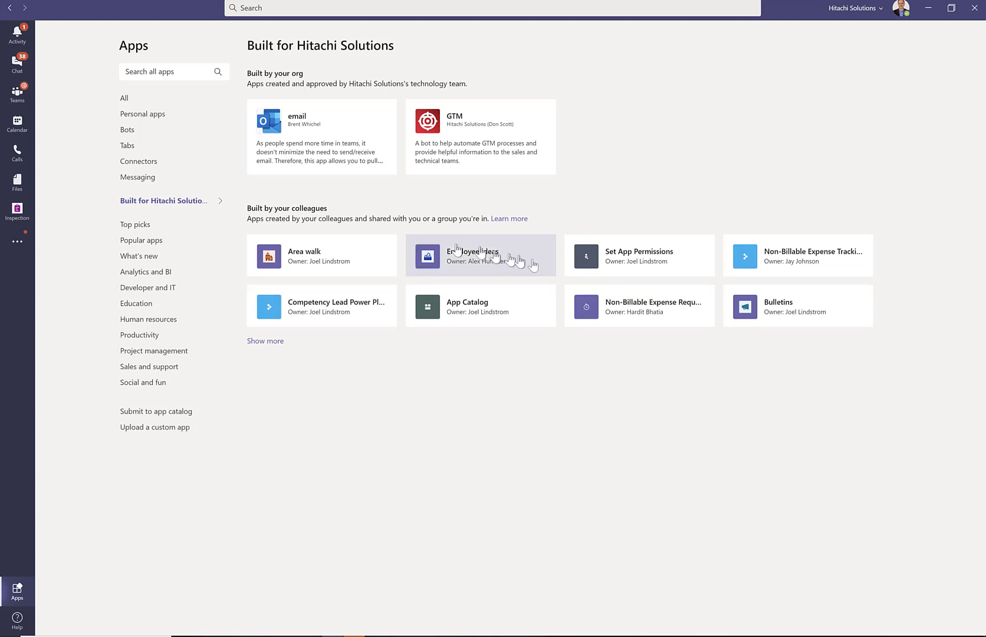
pyautogui.moveTo(795, 308)
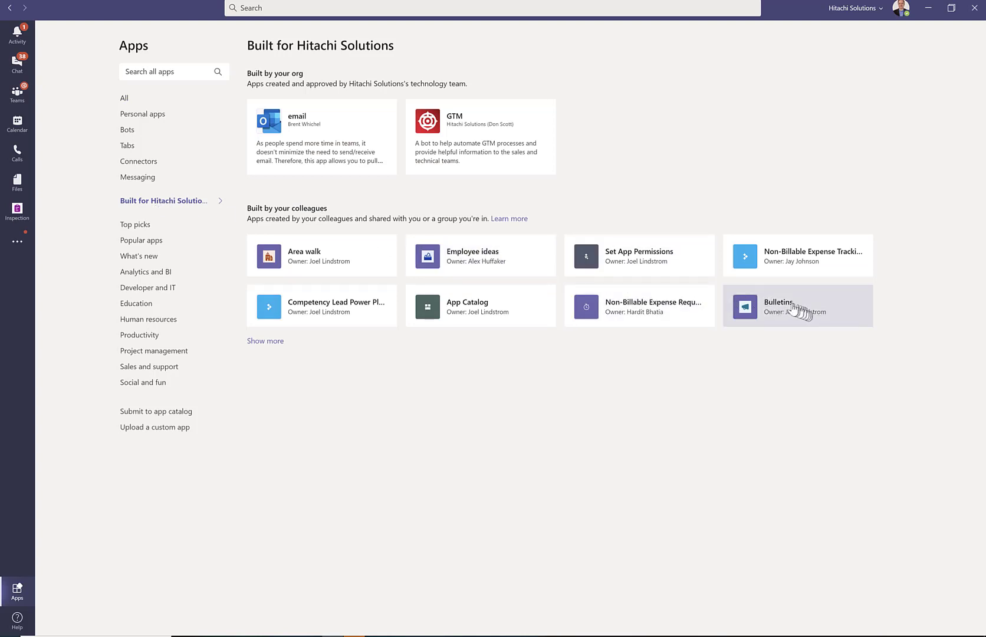
pyautogui.click(798, 306)
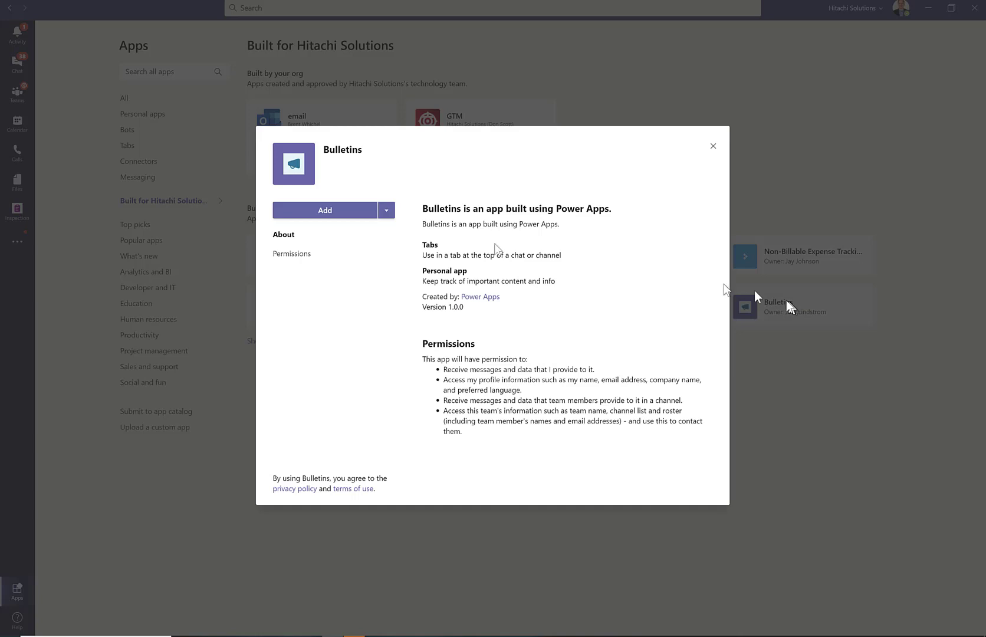
# - Add Bulletins to the side rail and allow its Office 365 Users permission
pyautogui.click(324, 210)
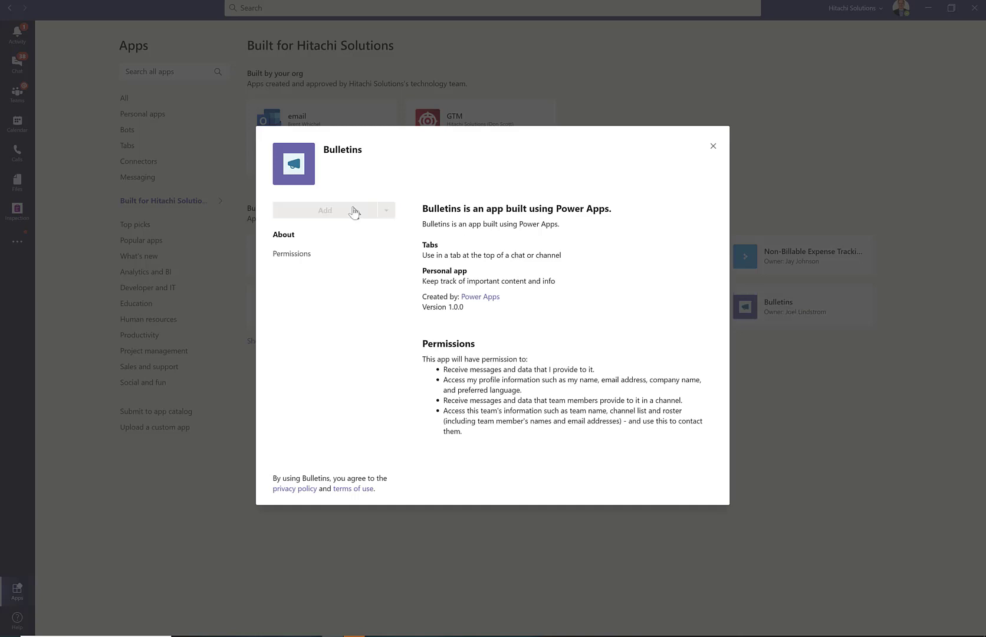
pyautogui.click(324, 210)
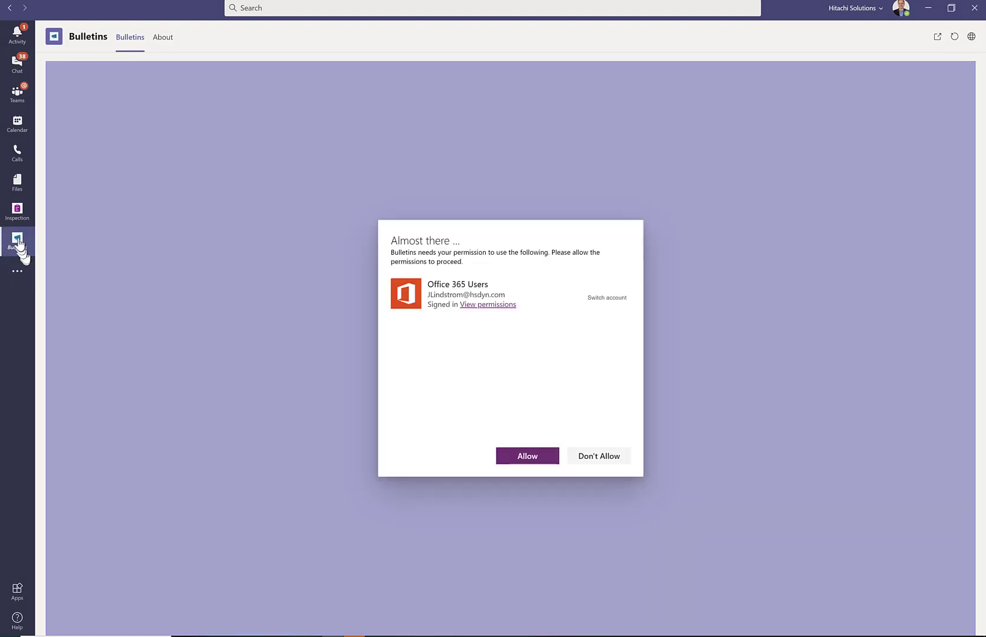
pyautogui.rightClick(17, 242)
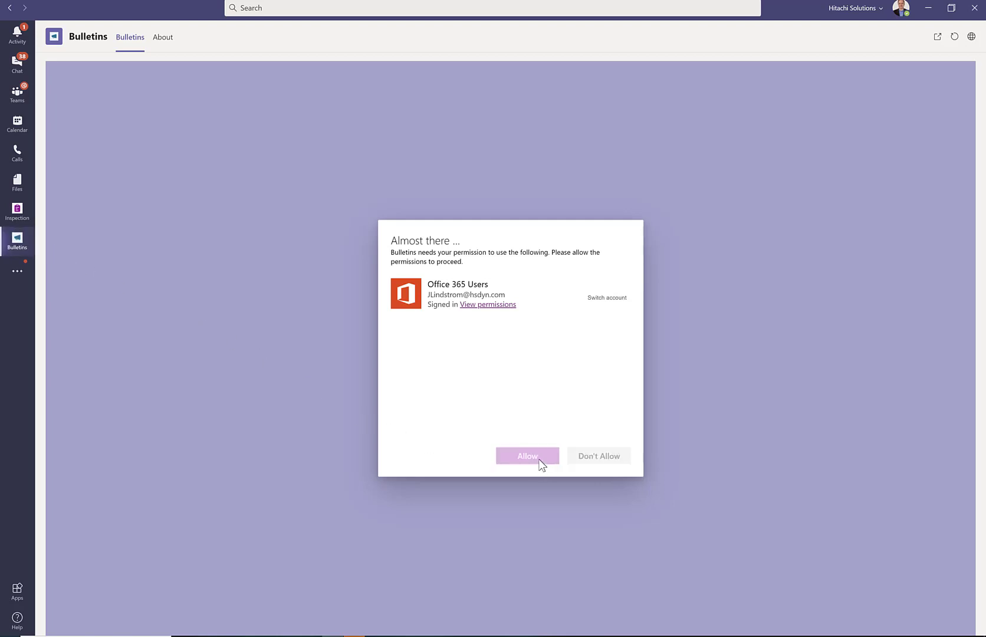
pyautogui.click(527, 456)
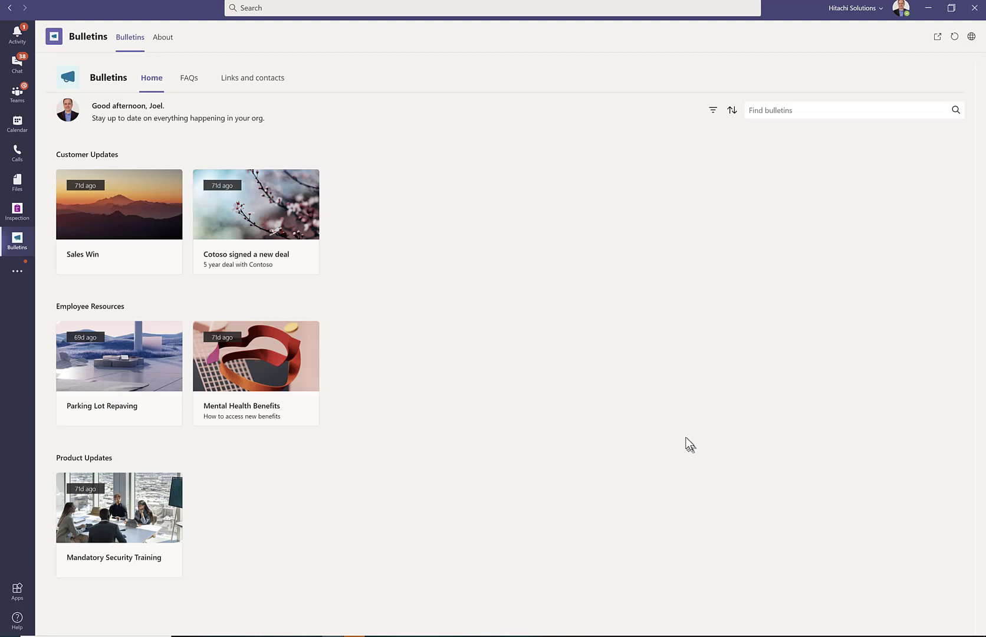
pyautogui.moveTo(515, 304)
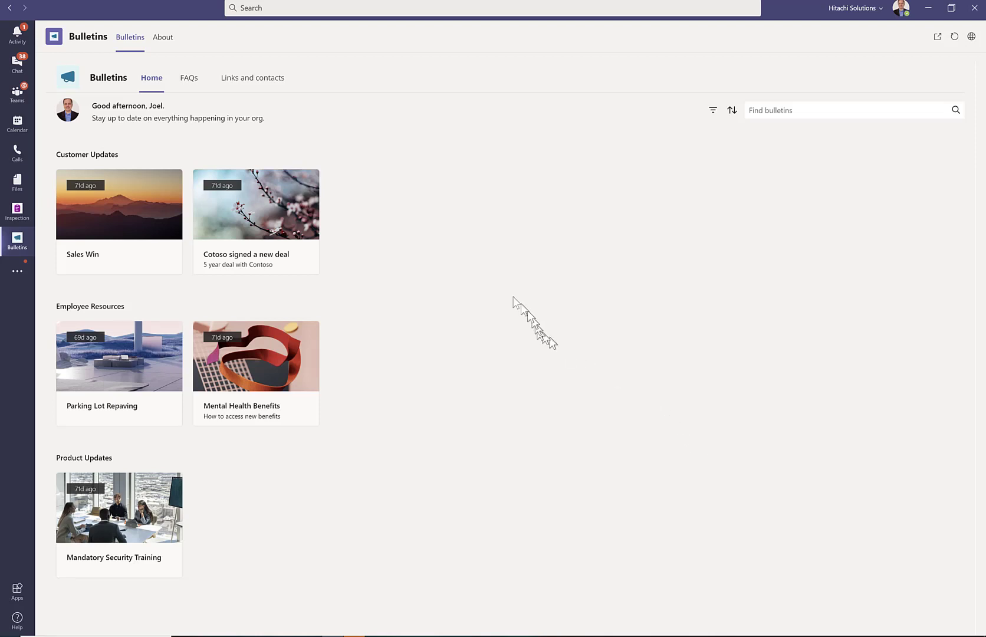
pyautogui.moveTo(519, 158)
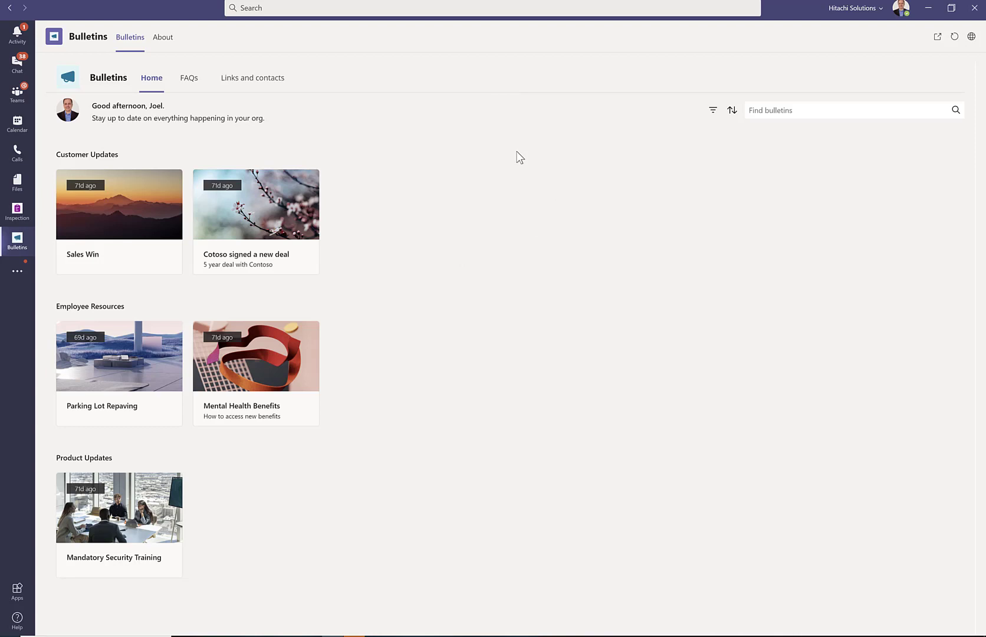
pyautogui.moveTo(460, 272)
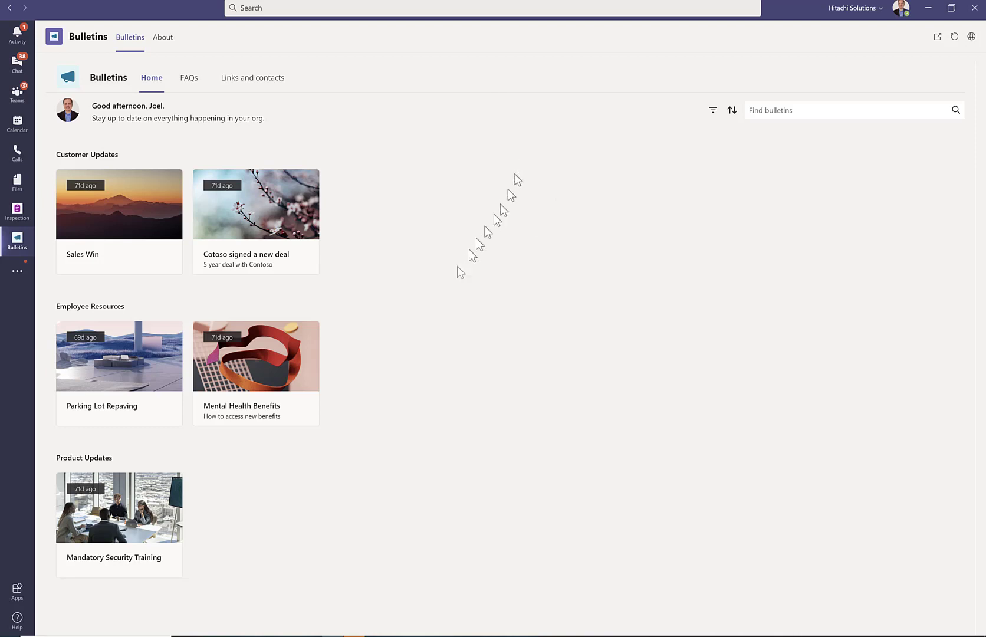
pyautogui.moveTo(433, 446)
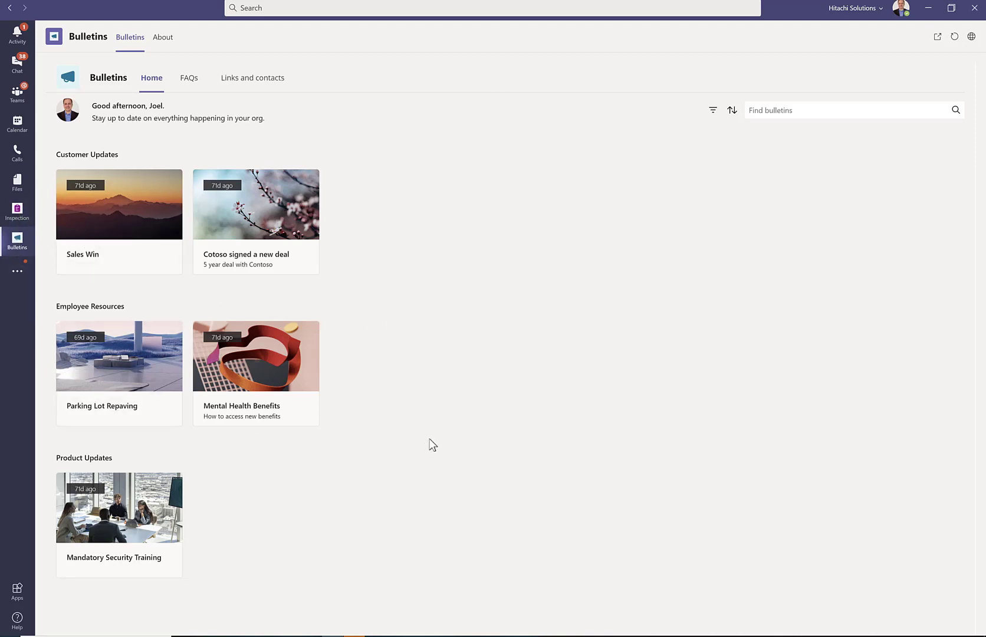